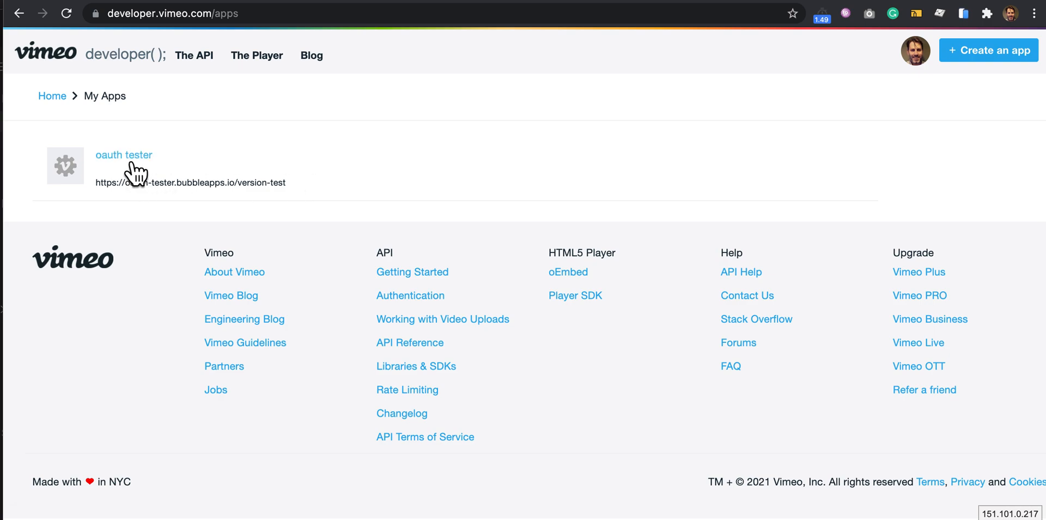
Open the 'oauth tester' app's details from the My Apps list.
click(123, 155)
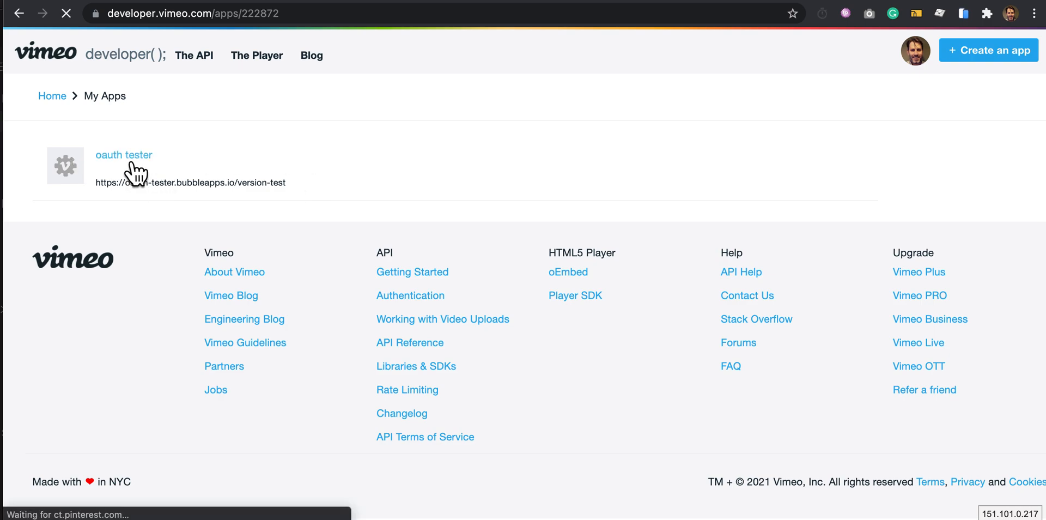
click(123, 154)
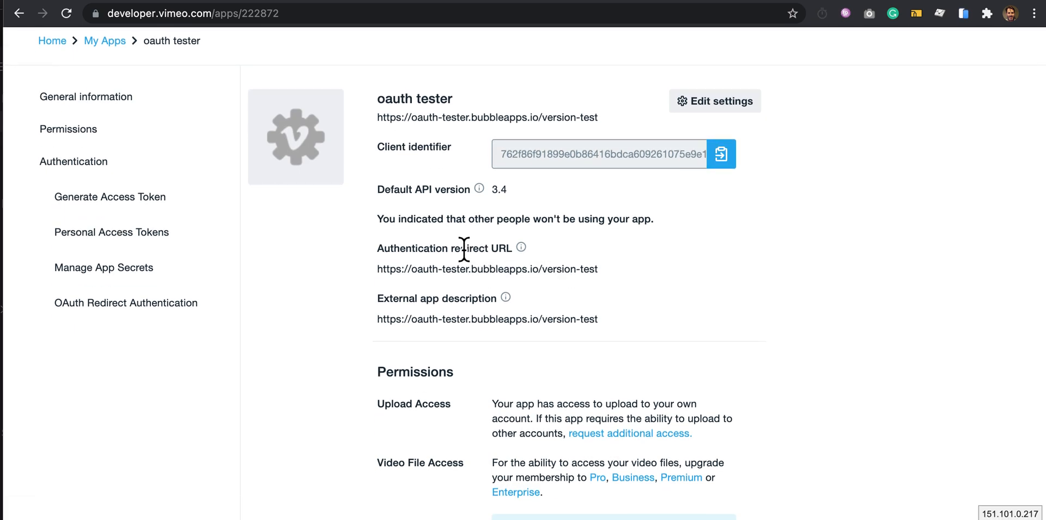
mouse_move(477, 321)
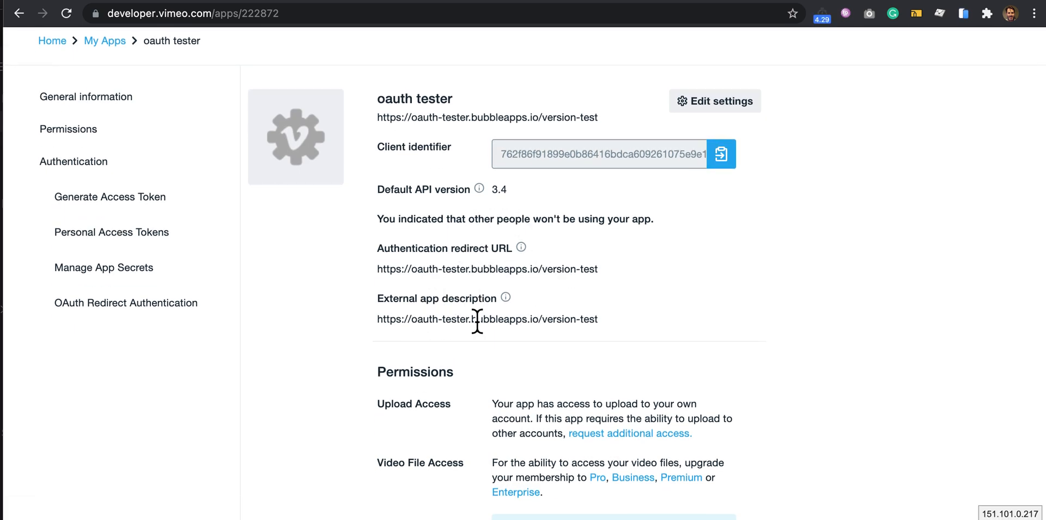
Scroll down past Permissions to the Authentication section with the token generator.
scroll(down, 3)
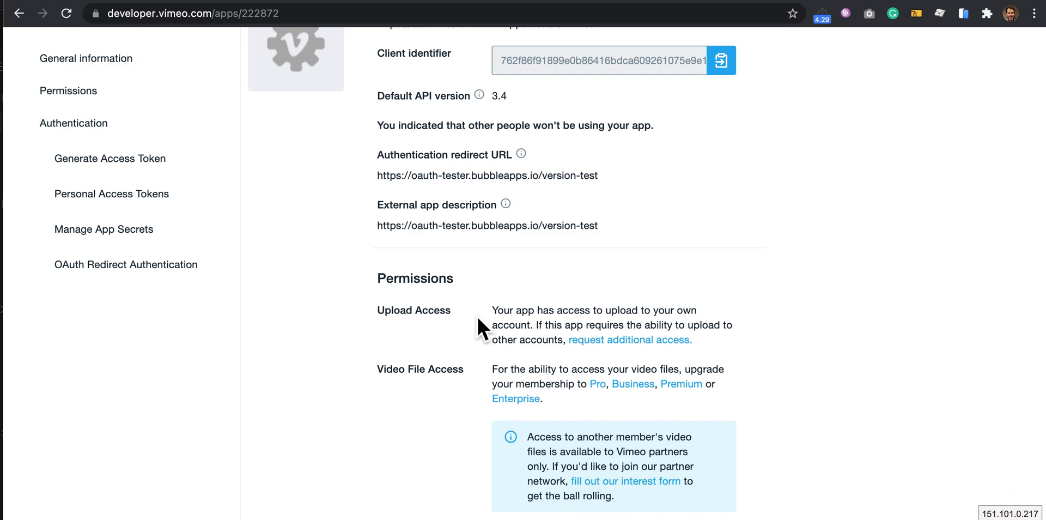
scroll(down, 3)
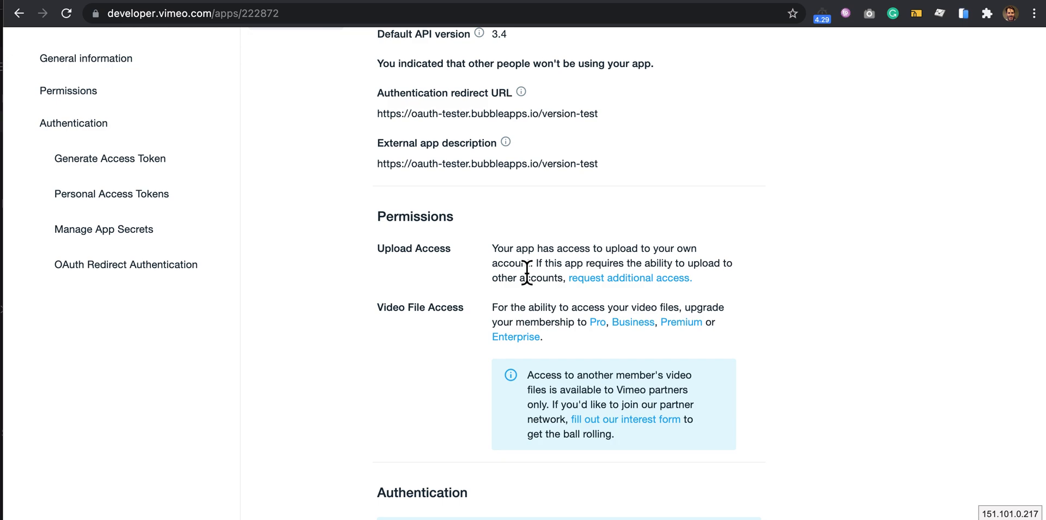
scroll(down, 3)
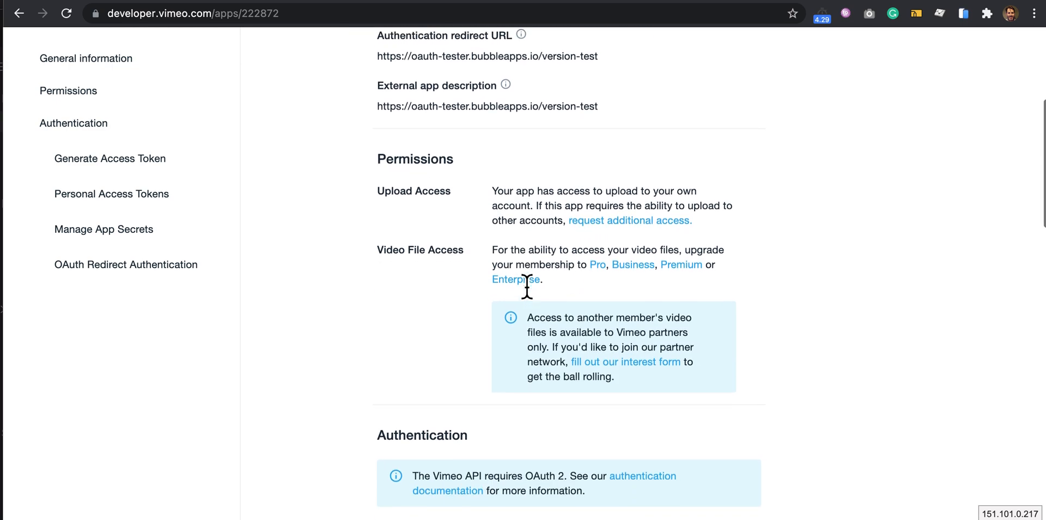
scroll(down, 3)
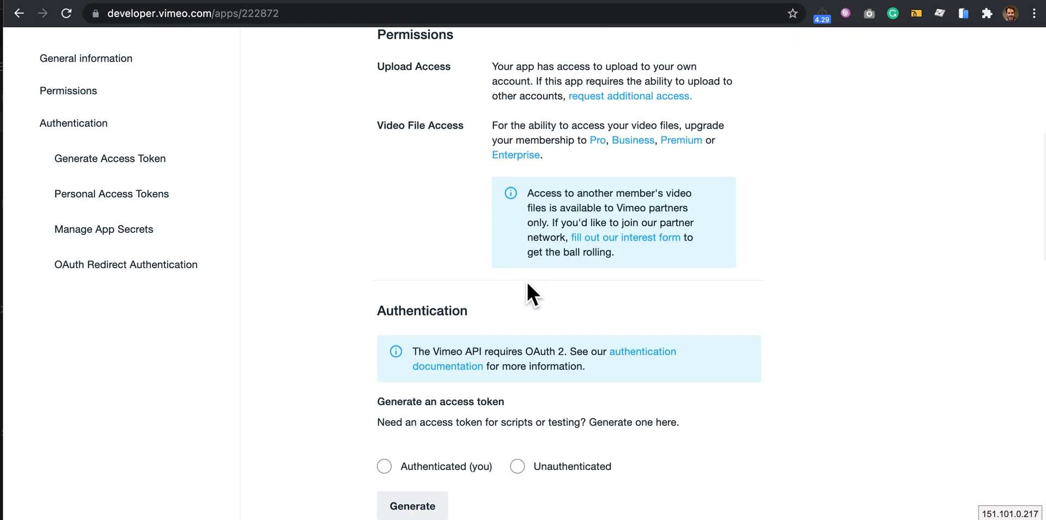
scroll(down, 3)
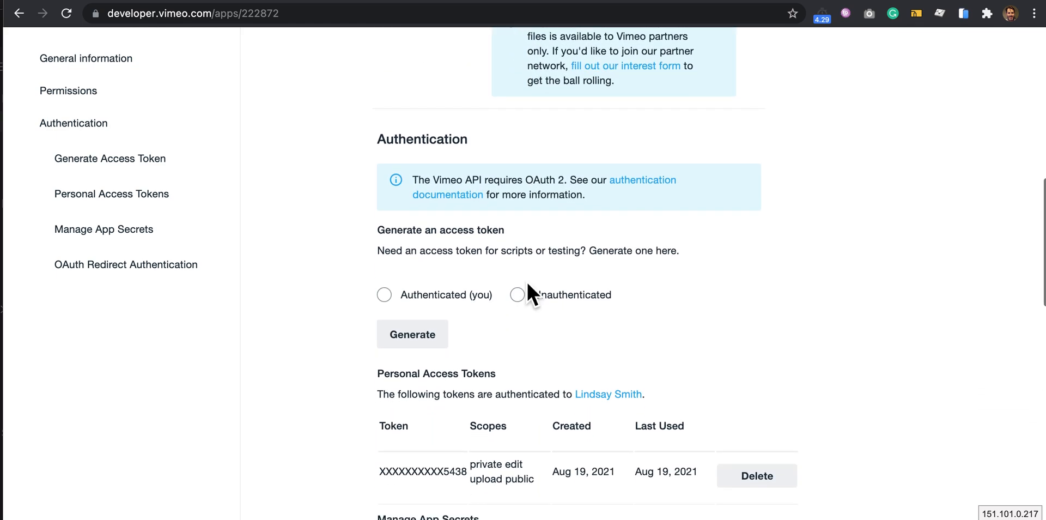
scroll(down, 3)
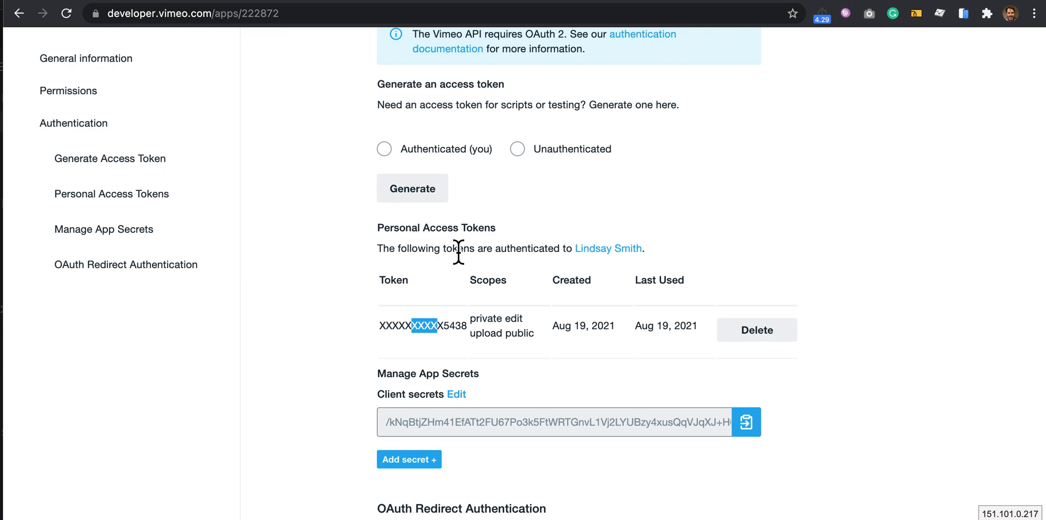
mouse_move(445, 283)
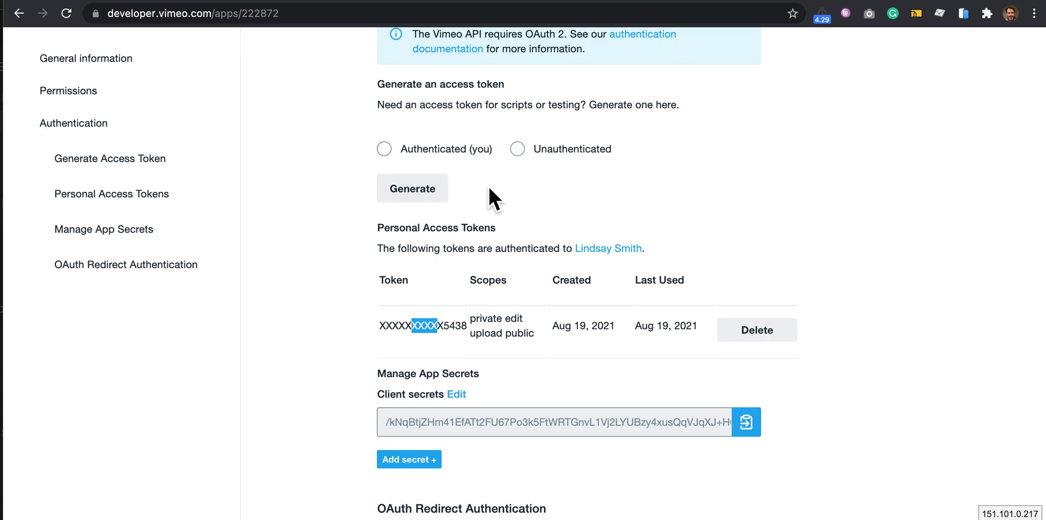
Generate an 'Authenticated (you)' token with Private, Edit and Upload scopes.
click(385, 148)
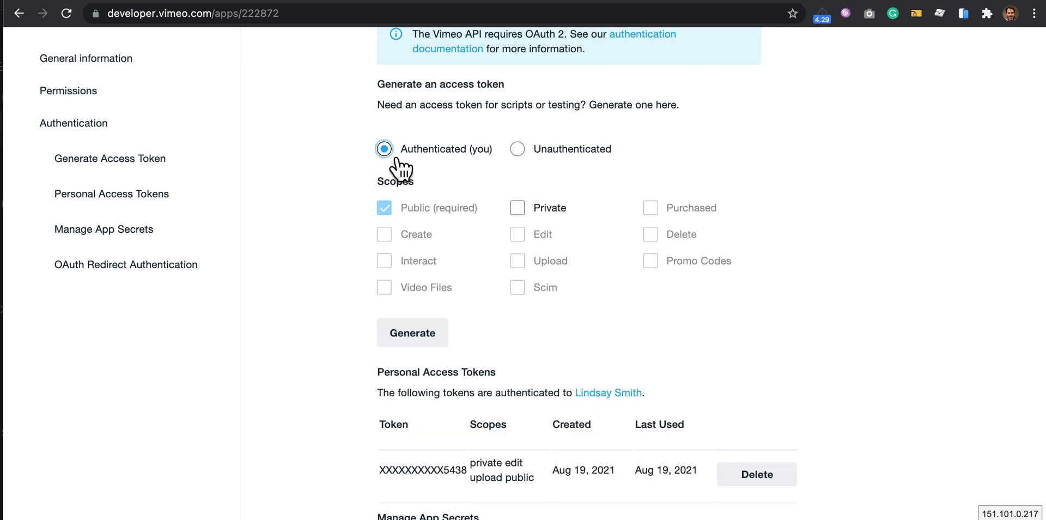
mouse_move(517, 207)
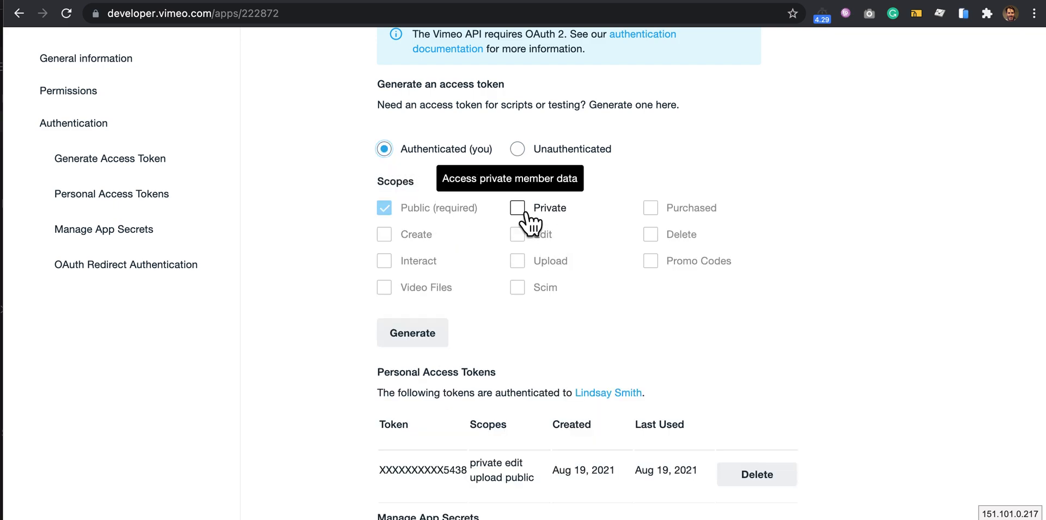
click(516, 207)
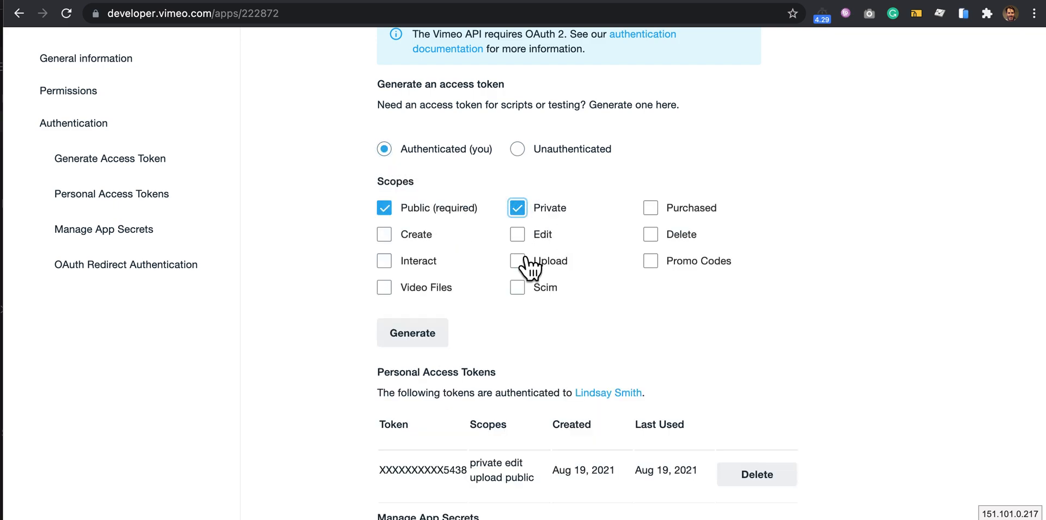
click(516, 260)
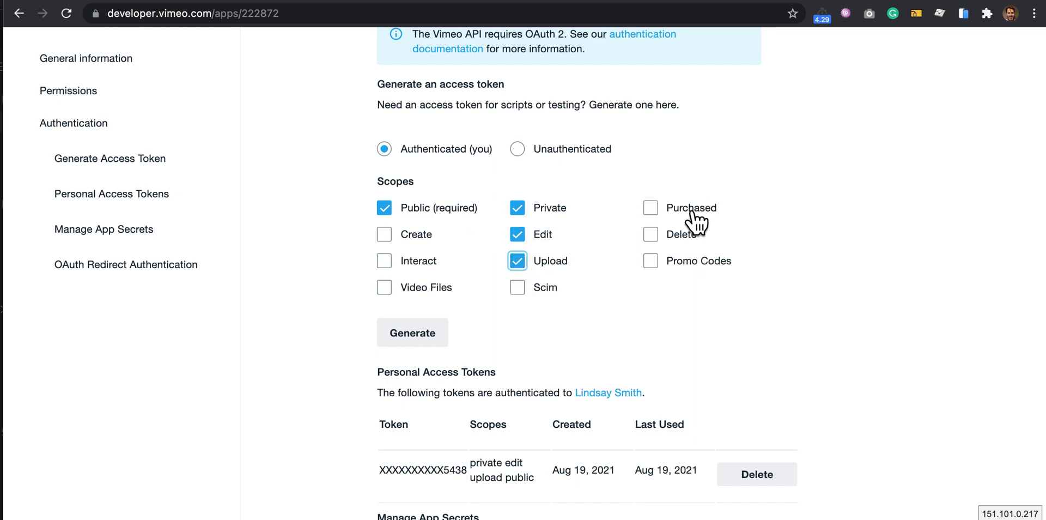
mouse_move(608, 337)
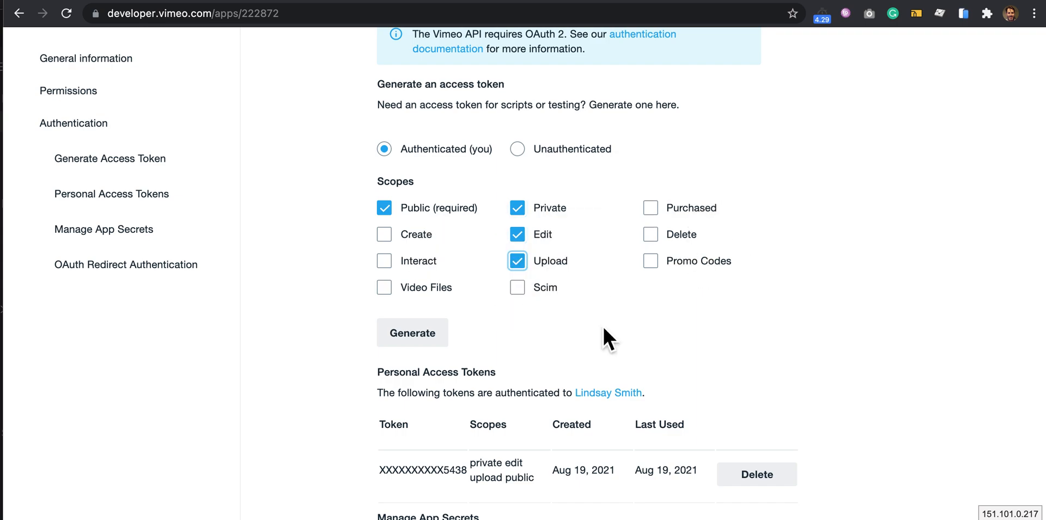
scroll(down, 3)
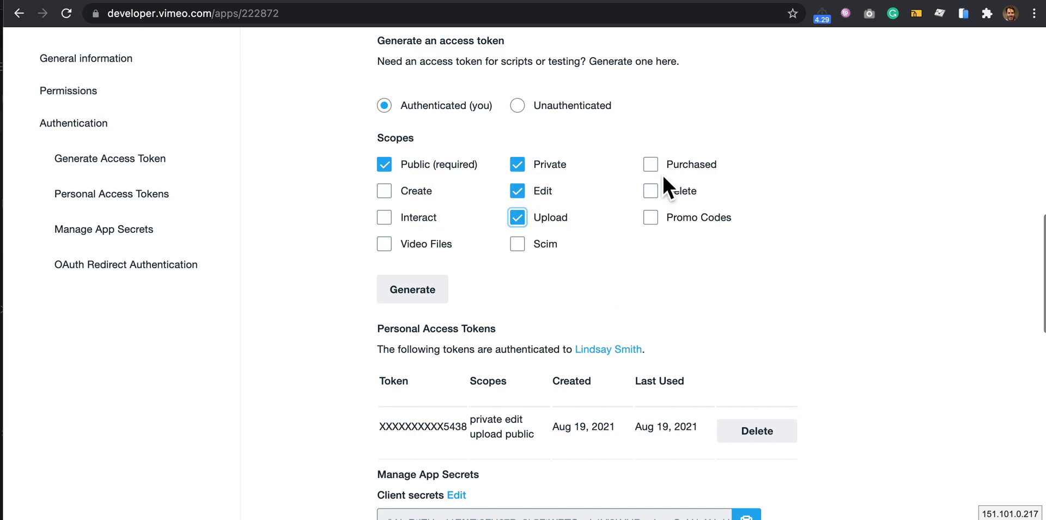
scroll(down, 3)
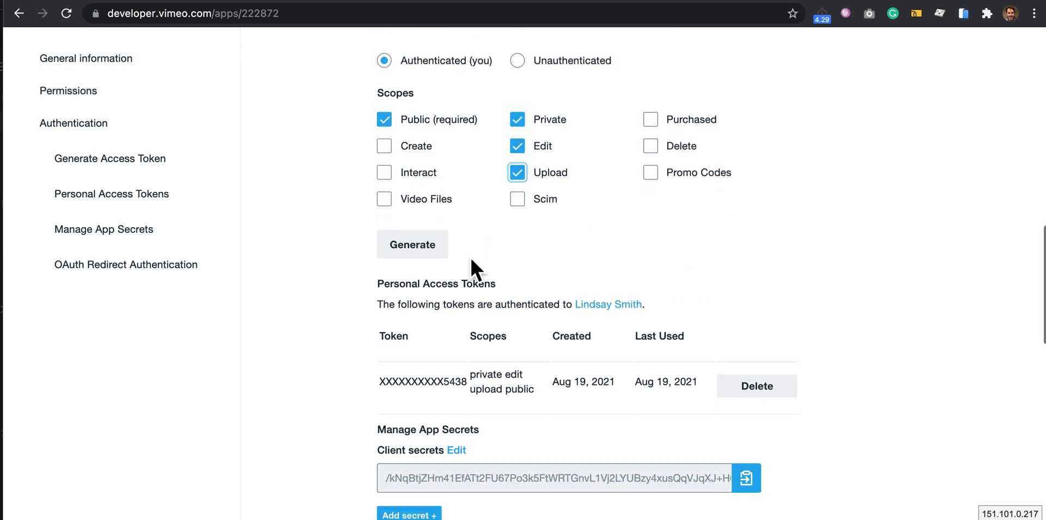
click(412, 243)
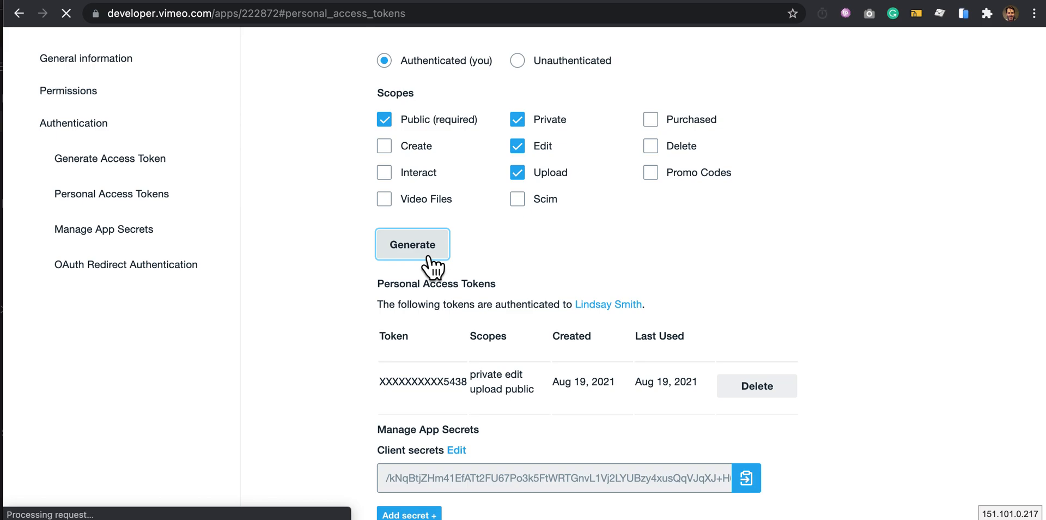
Select the newly listed personal access token string in the tokens table.
click(412, 244)
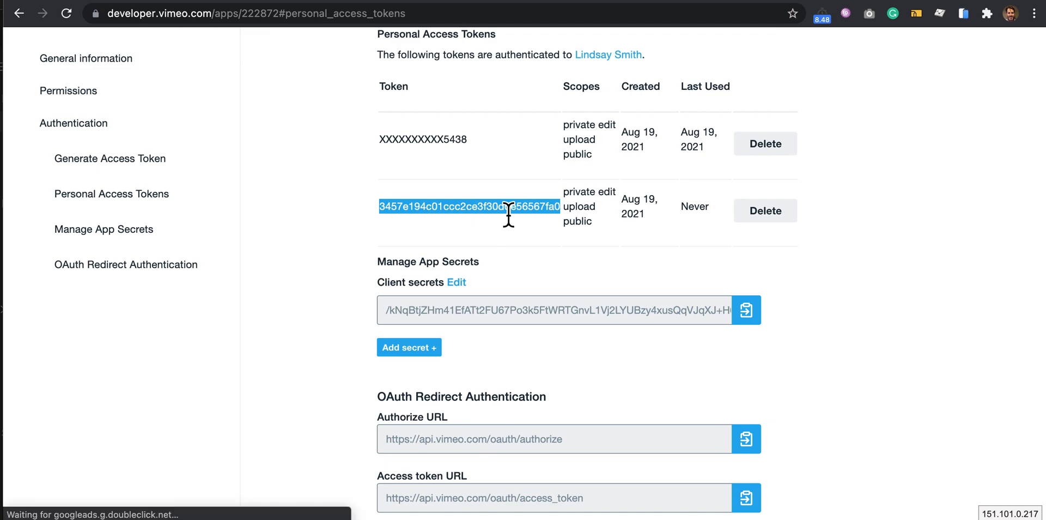
mouse_move(500, 226)
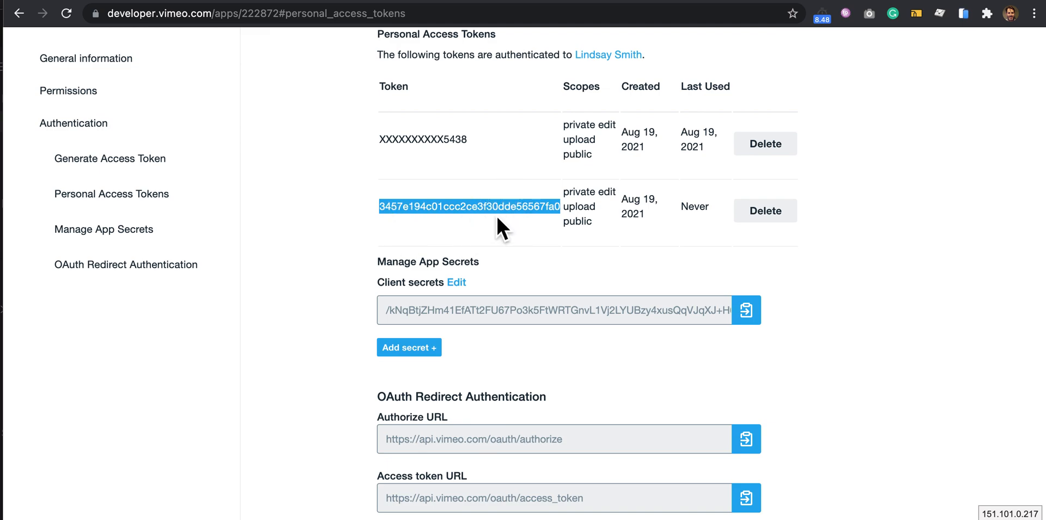
scroll(down, 3)
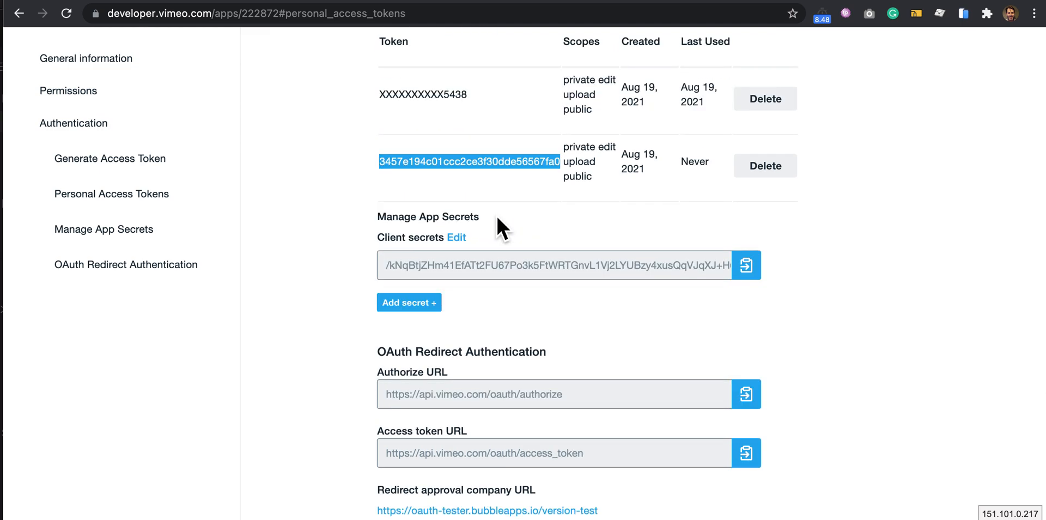